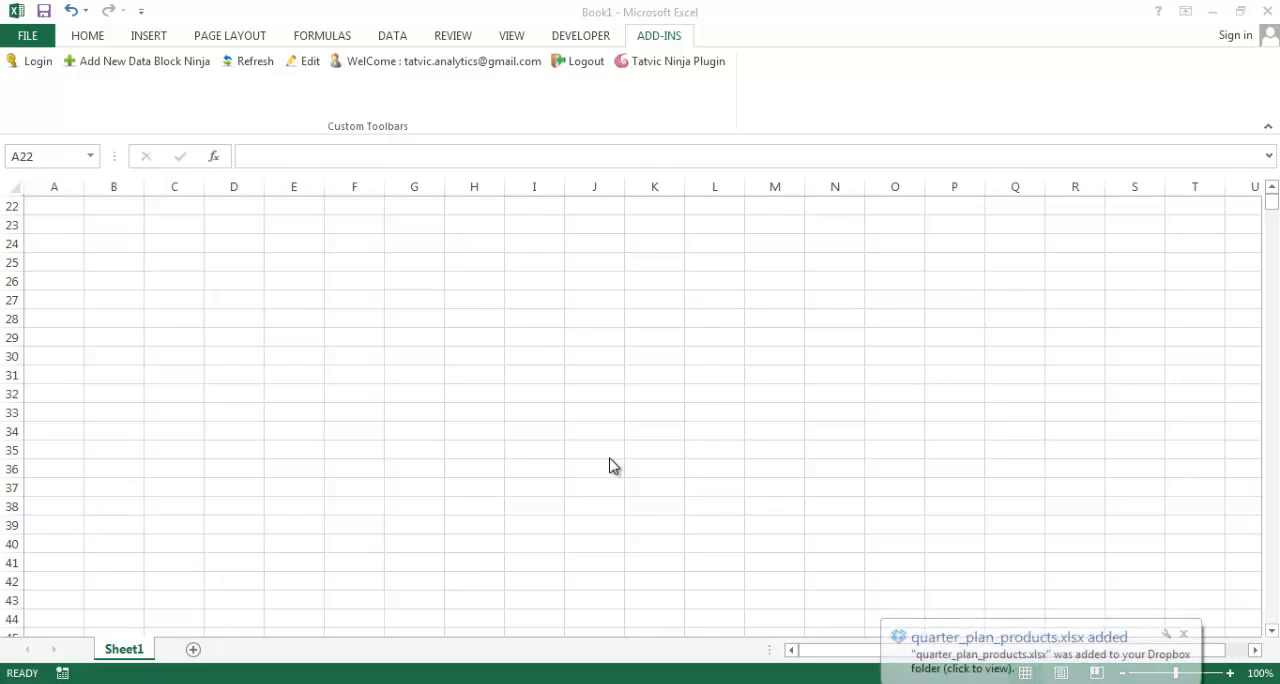
mouse_move(276, 460)
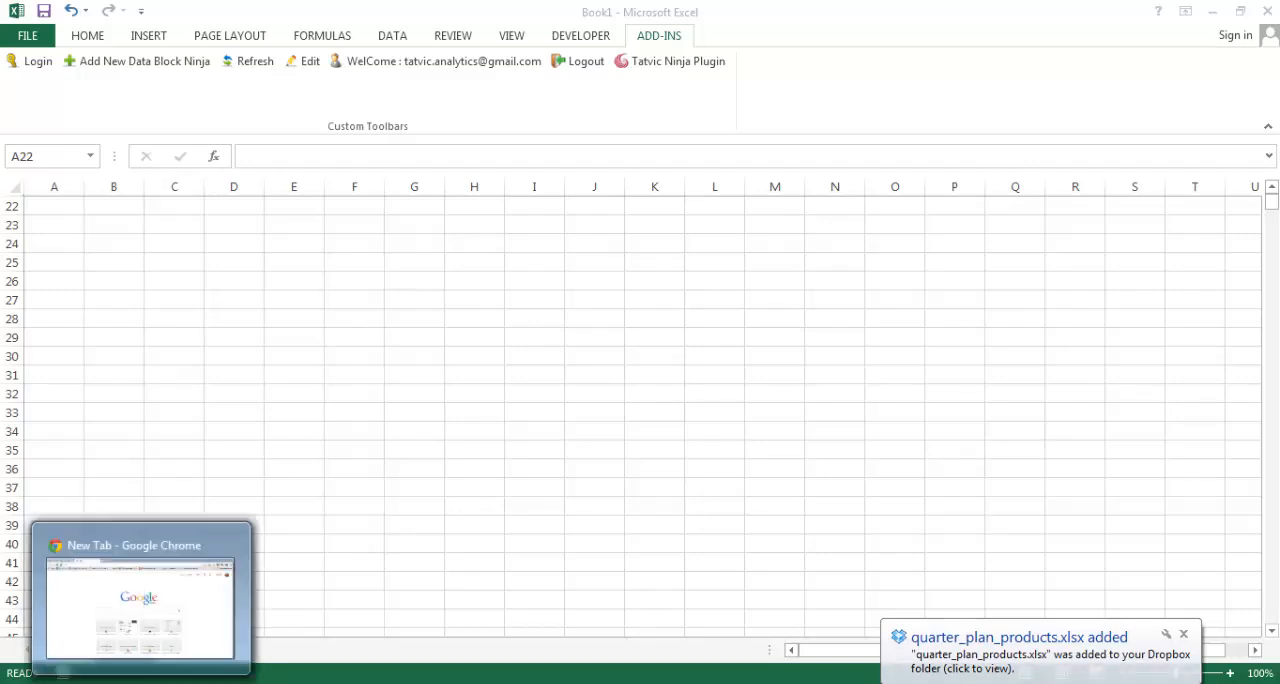
- Search for 'query feed explorer' in Chrome and open the Google Analytics Query Explorer result
click(140, 596)
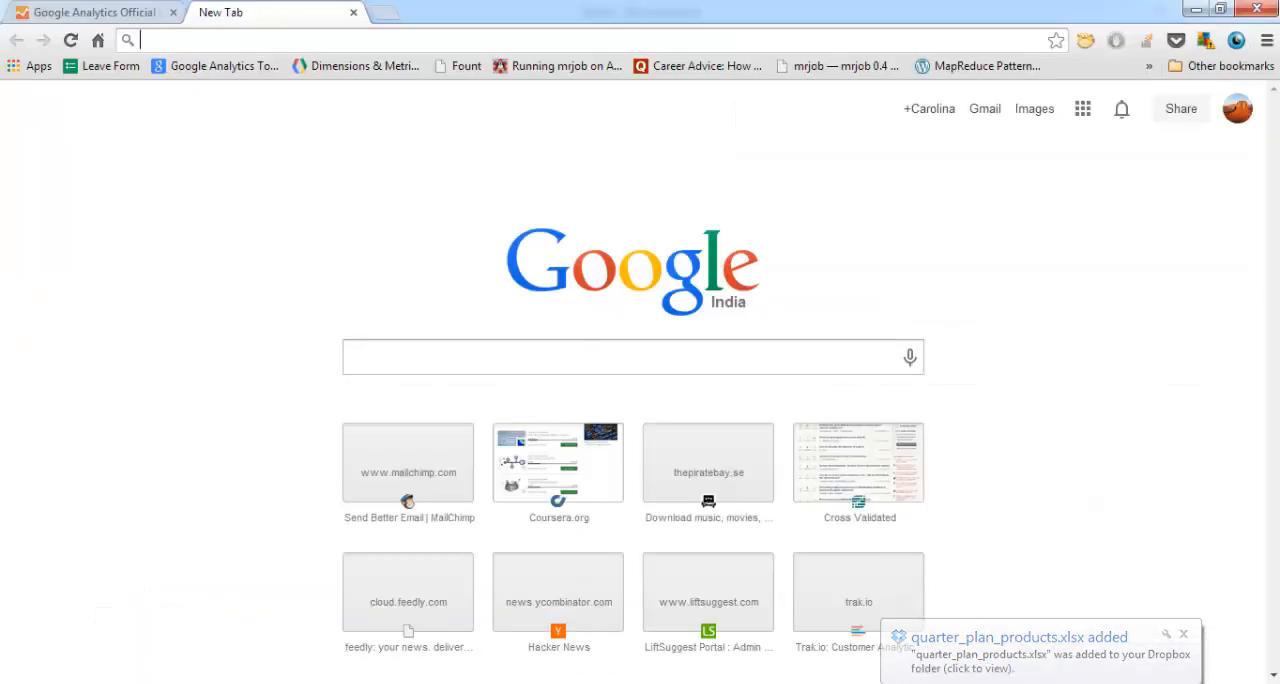
text(query feed explorer)
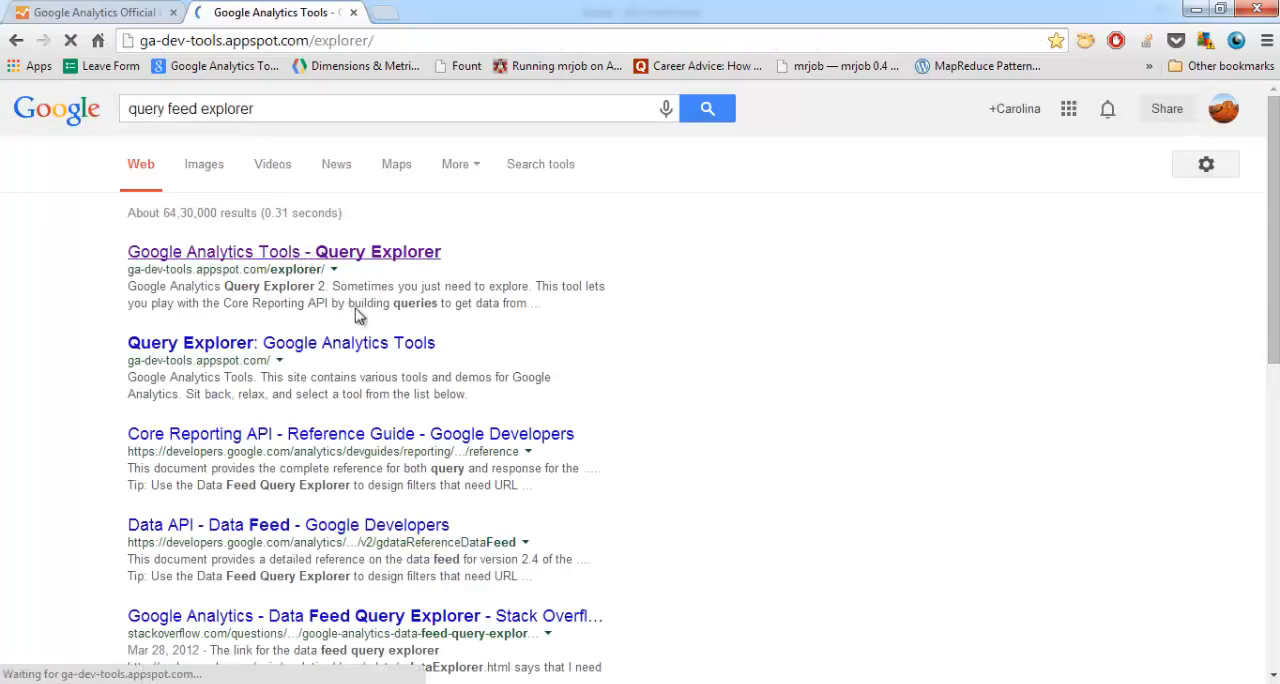
click(284, 252)
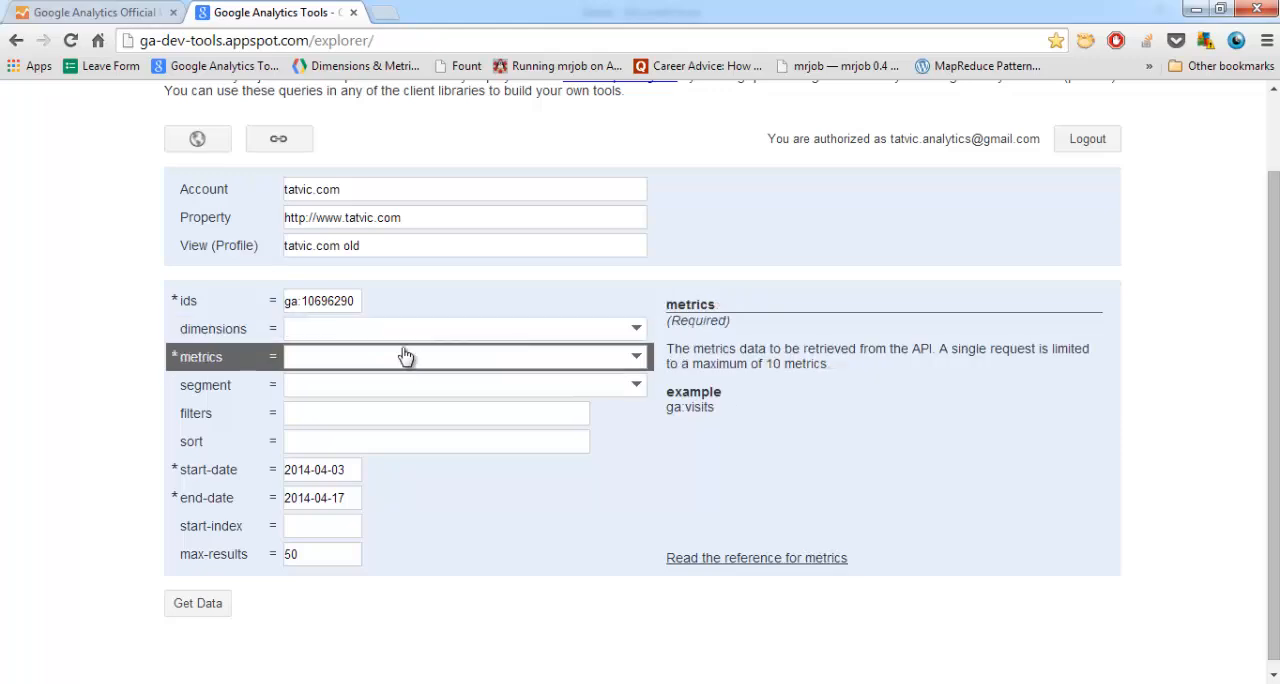
- Enter dimensions ga:date,ga:pageTitle and metric ga:totalEvents in the query fields
click(636, 328)
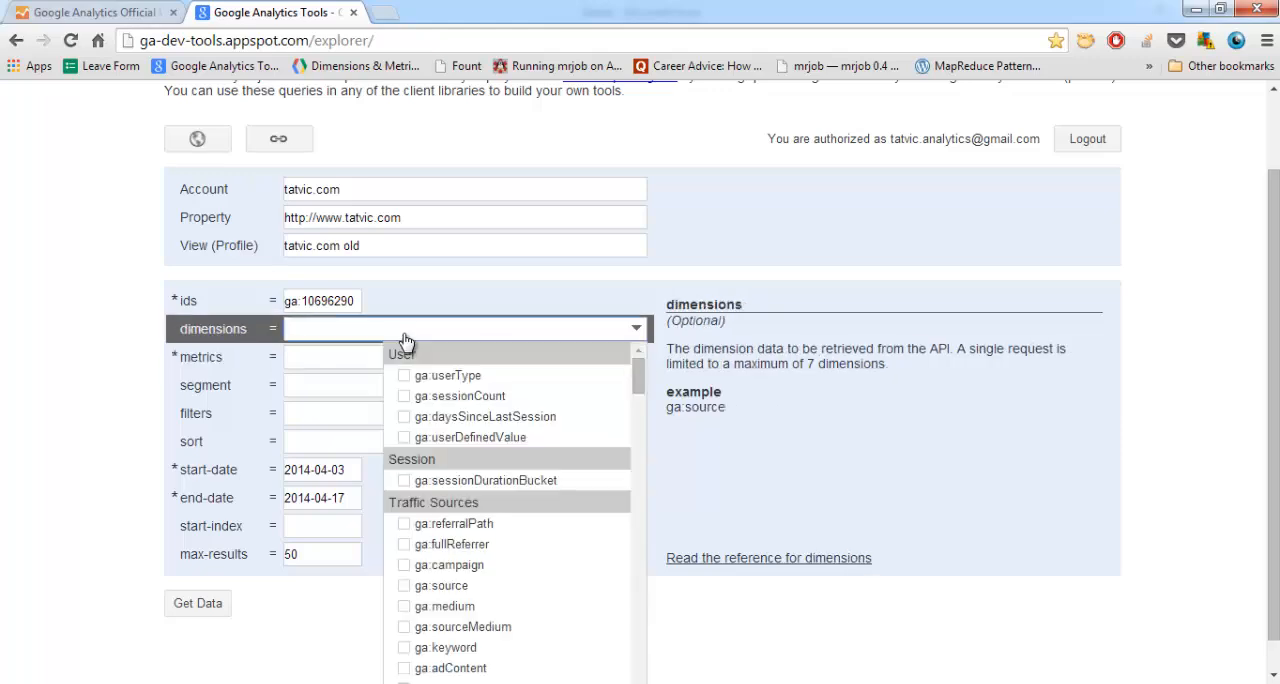
text(ga:)
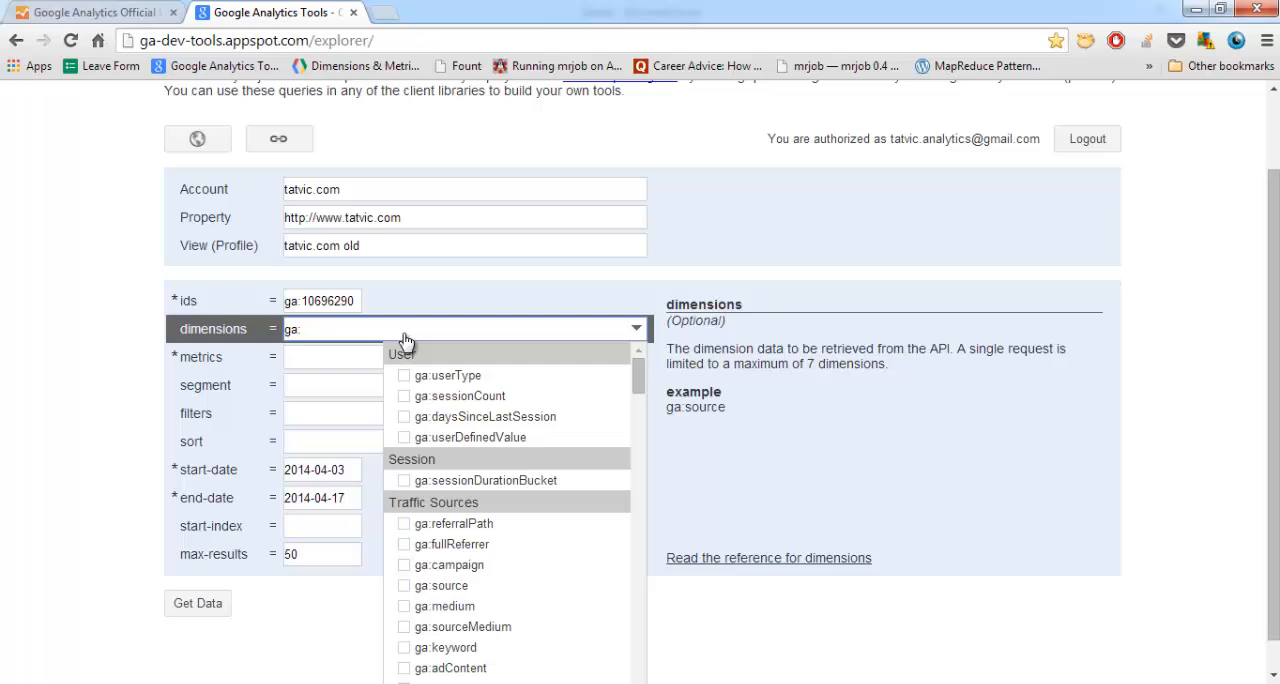
text(date,)
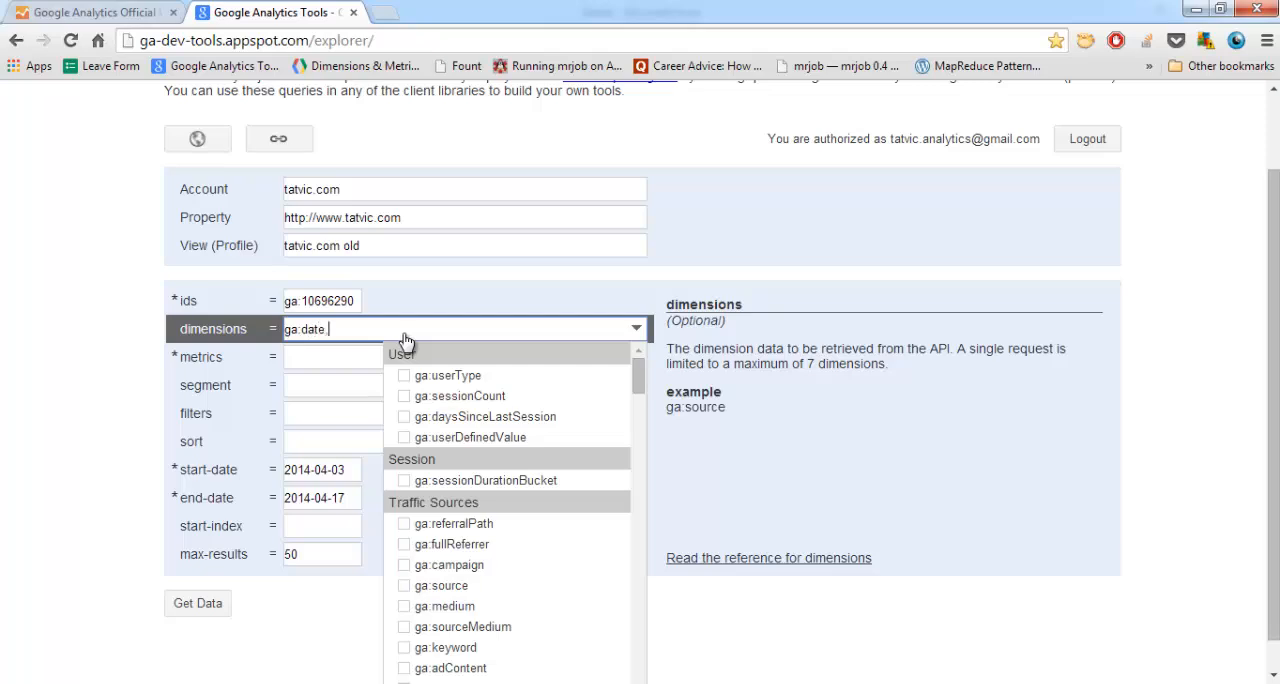
text(ga:)
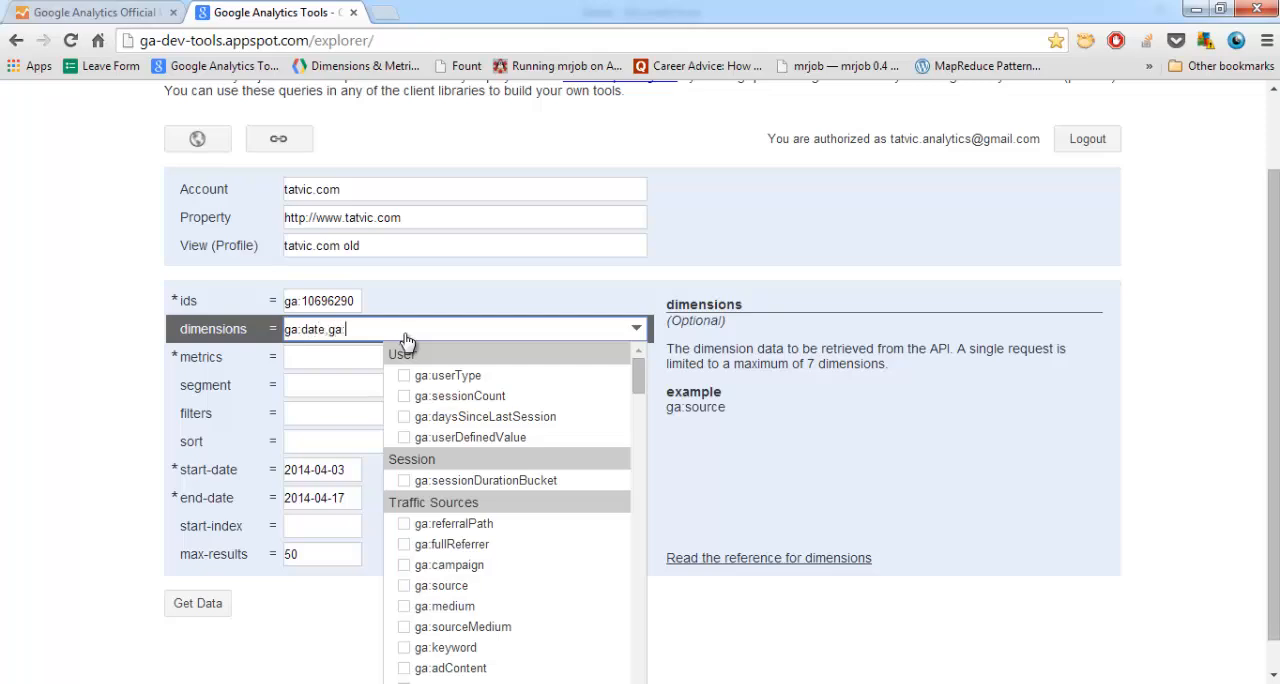
text(pageTitle)
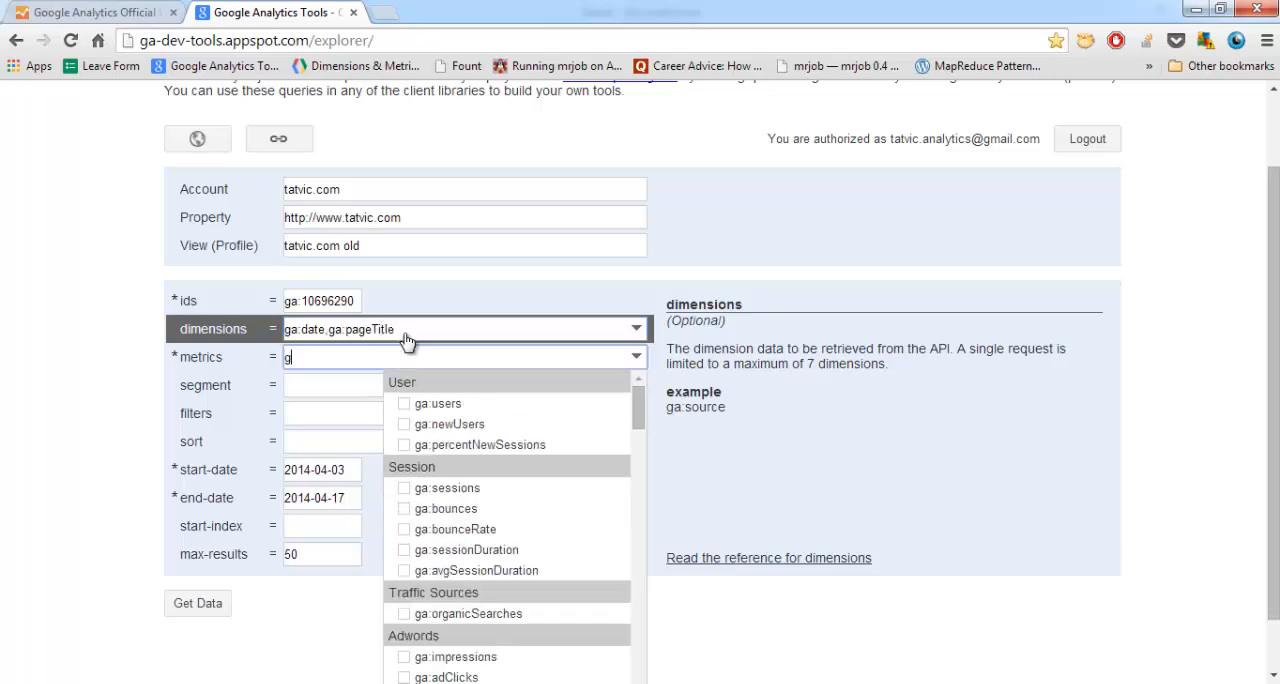
text(a:)
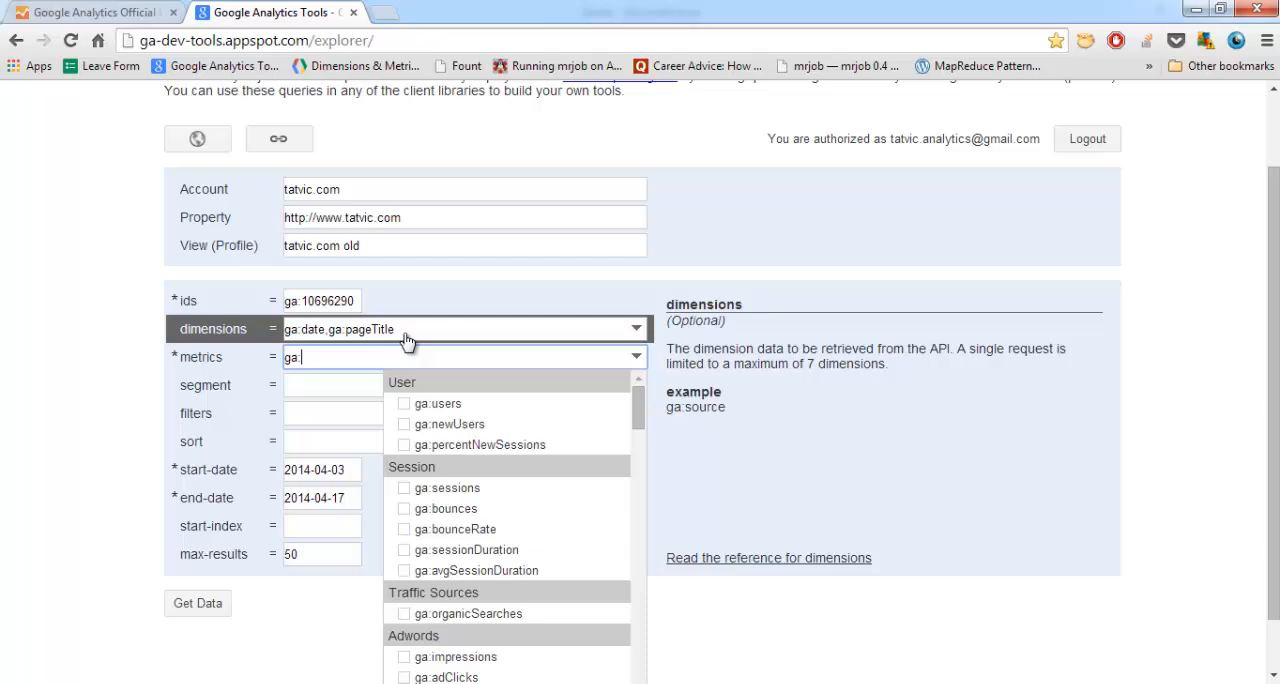
text(total)
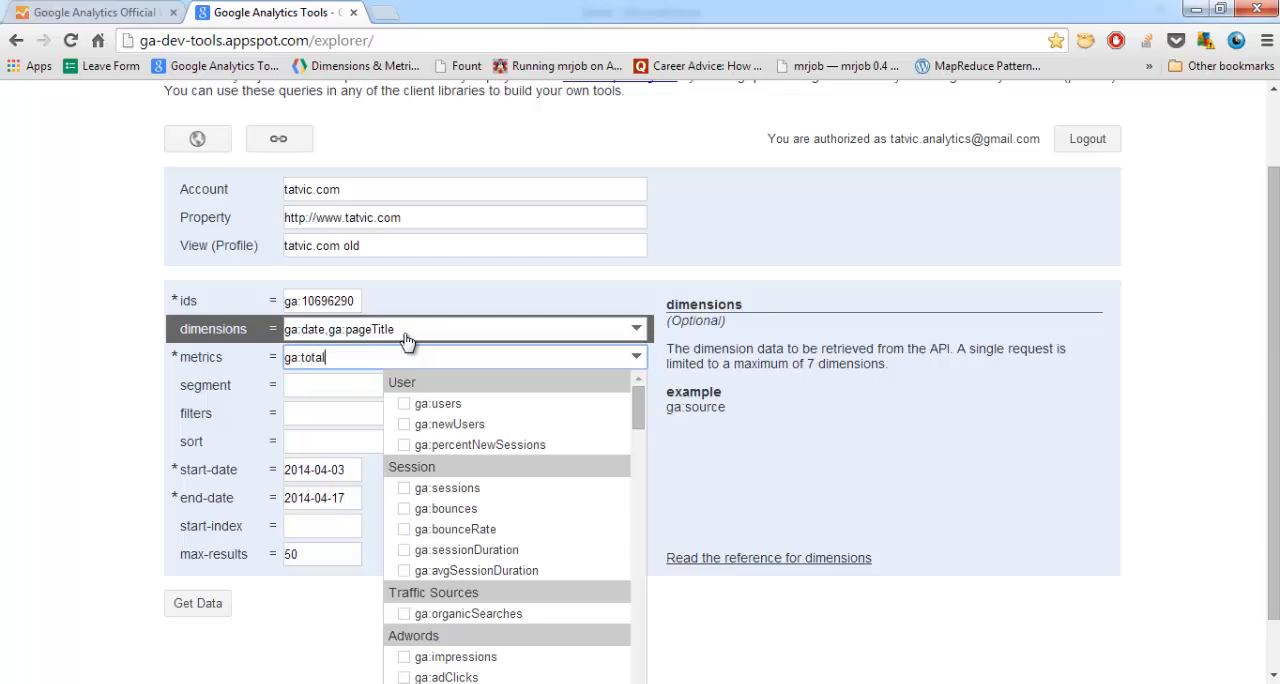
text(Events)
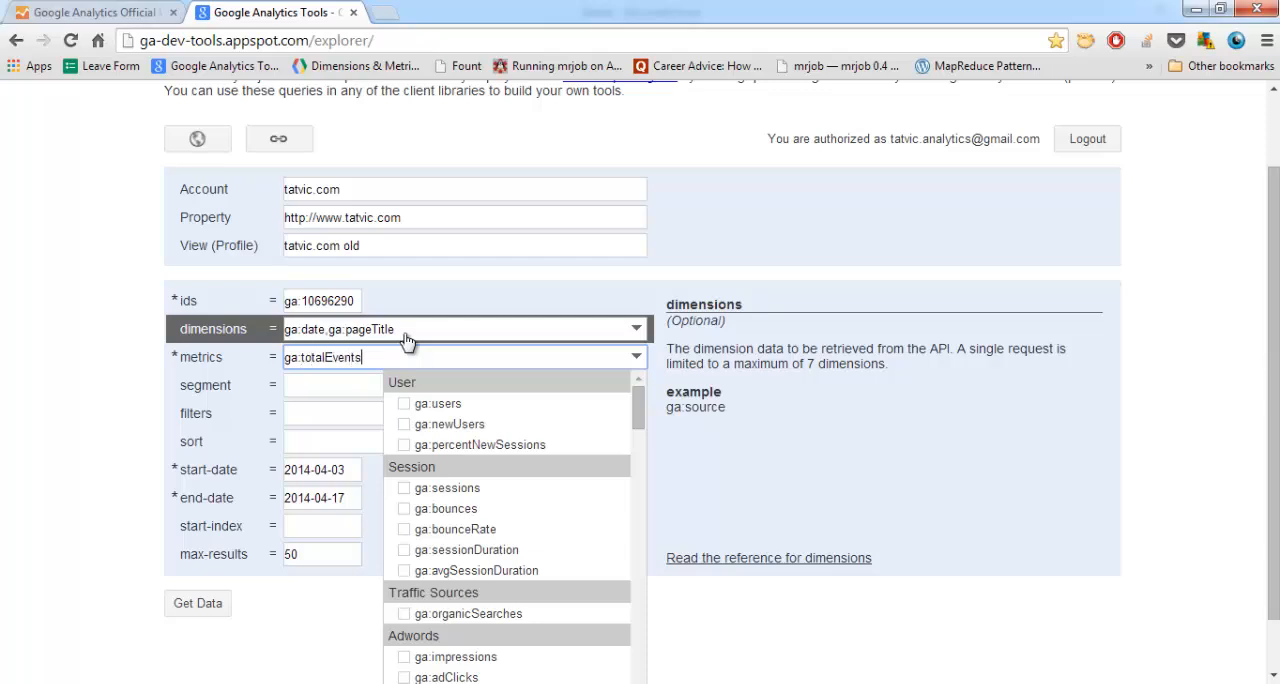
click(320, 468)
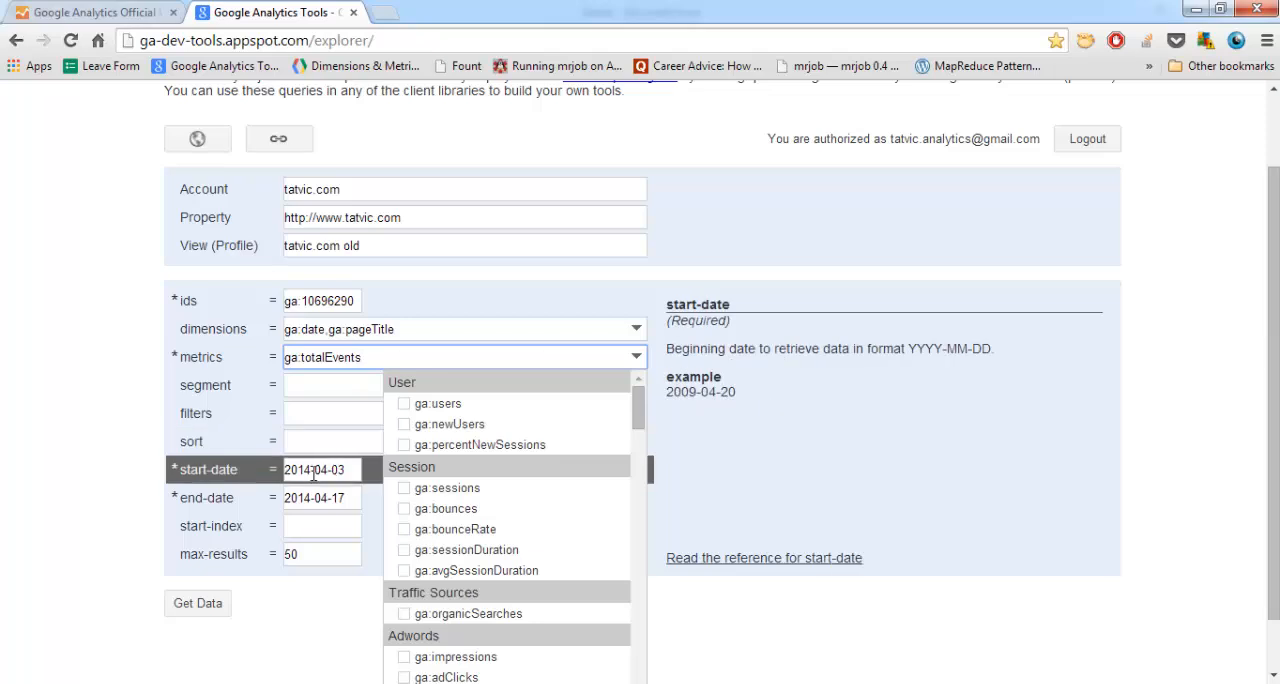
- Set the query's start date to 2013-01-01 and end date to 2014-01-01 via the date pickers
click(320, 468)
text(3)
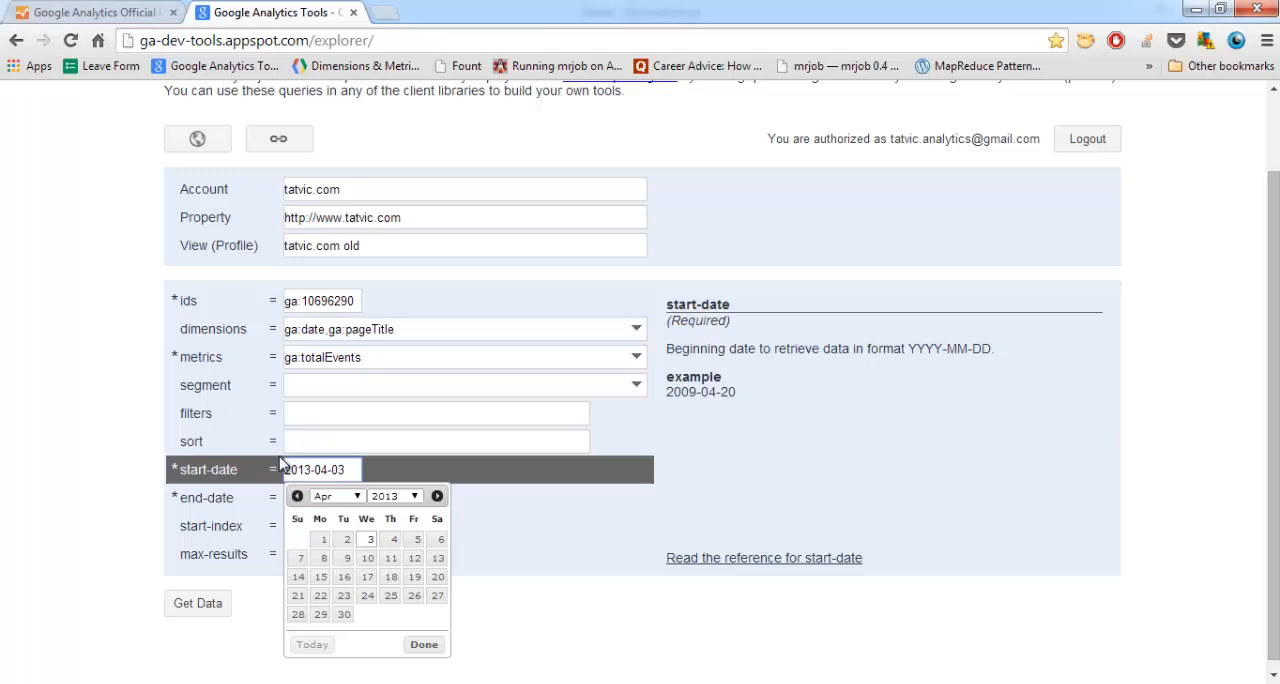
click(296, 496)
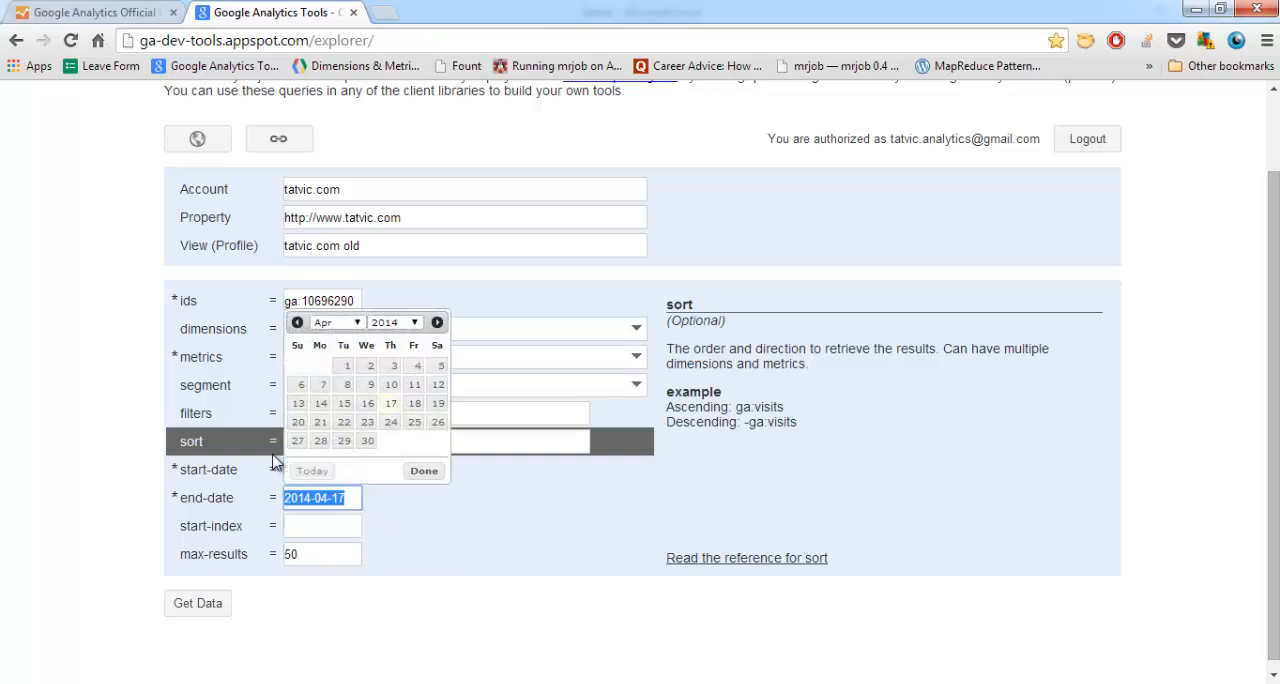
click(336, 322)
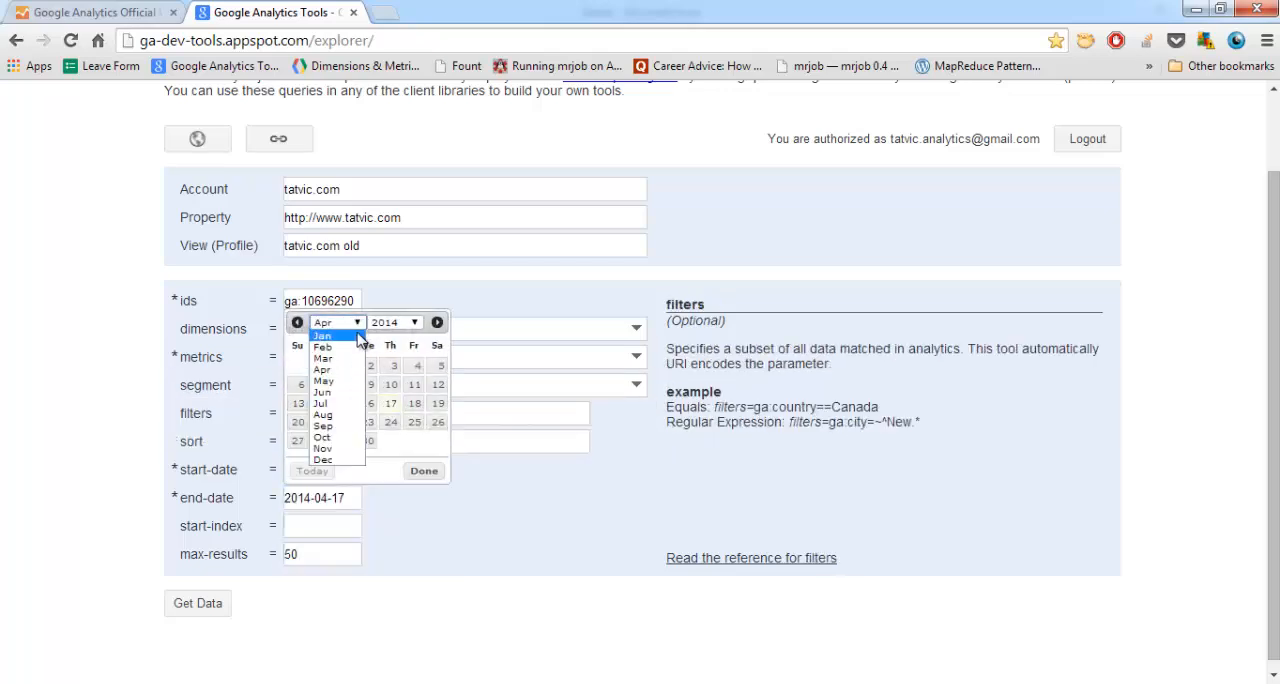
click(322, 524)
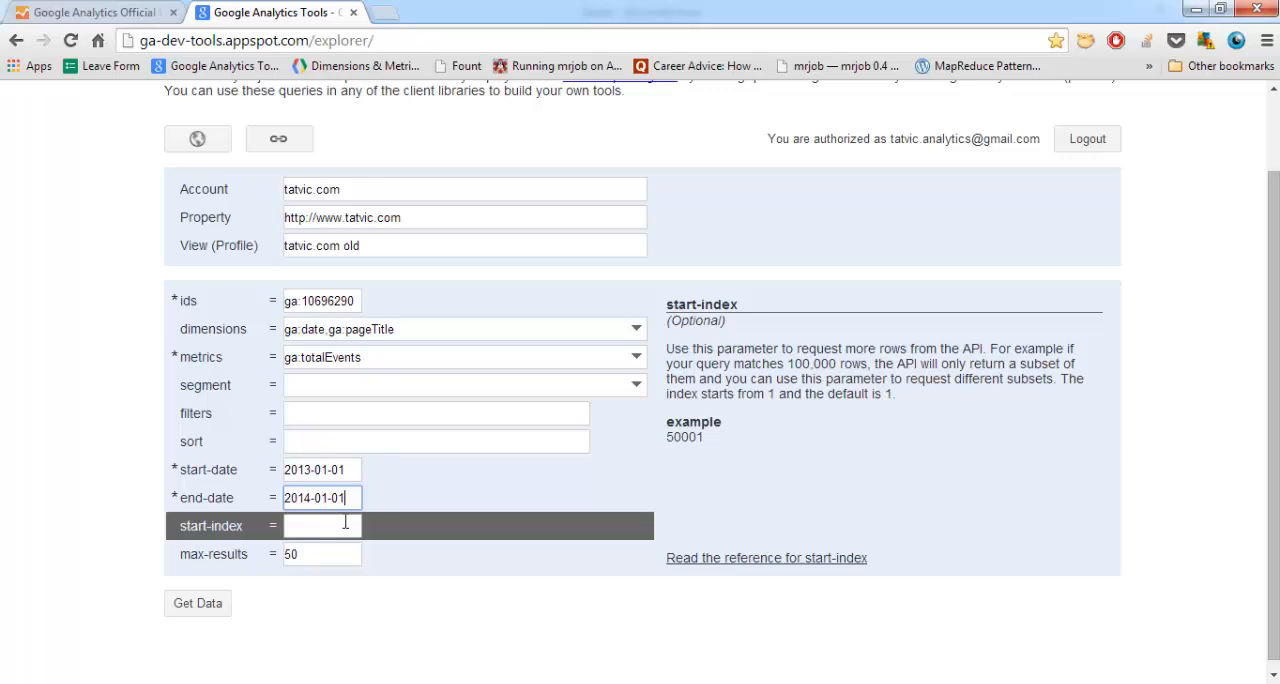
click(196, 602)
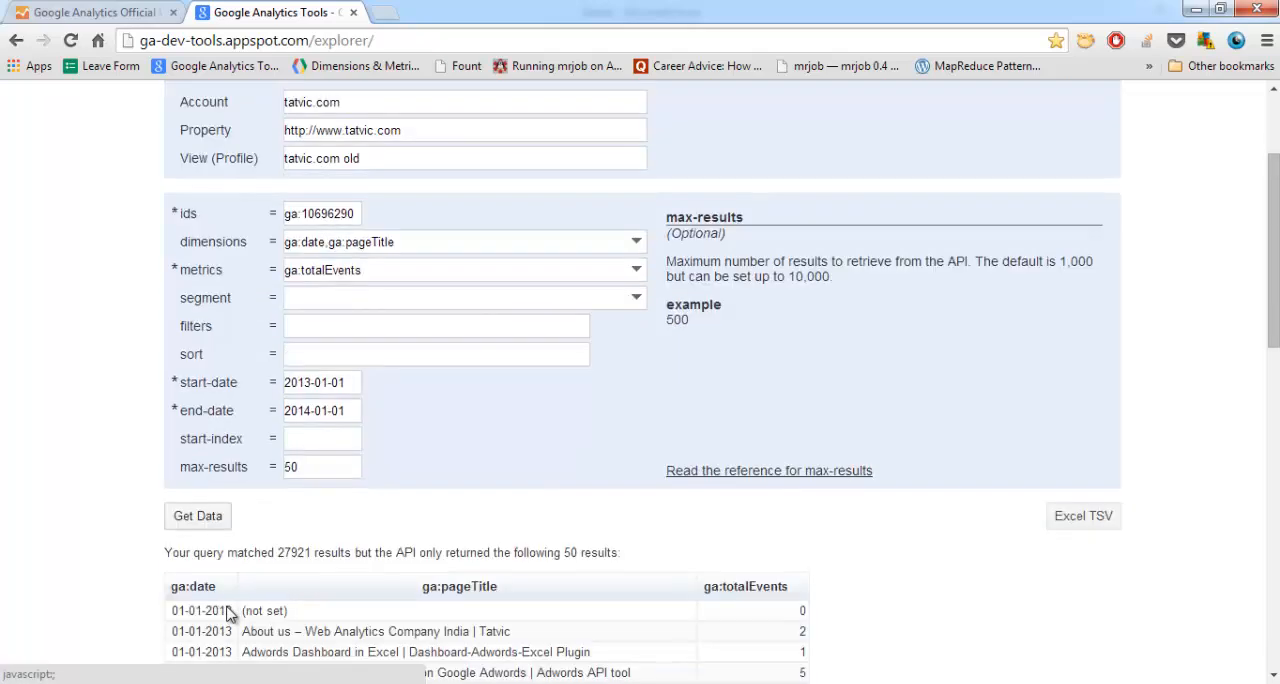
double_click(288, 552)
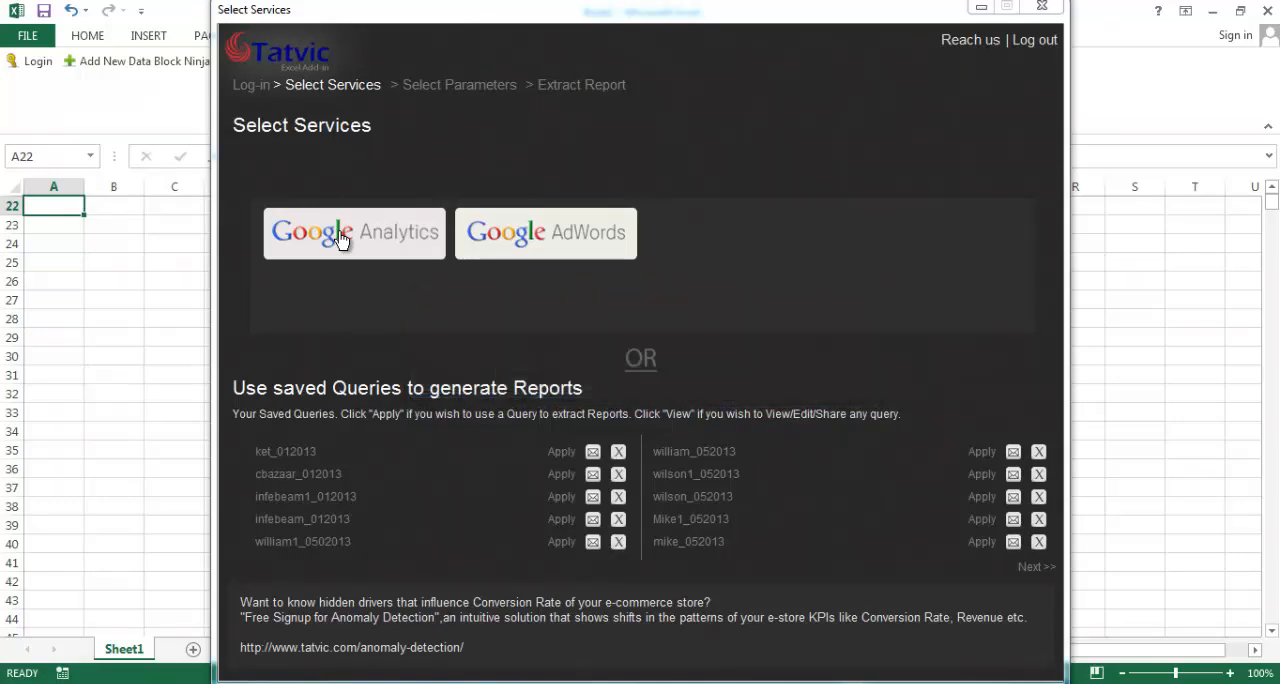
- Start a Google Analytics extraction using the tatvic.com account and tatvic.com old profile
click(352, 234)
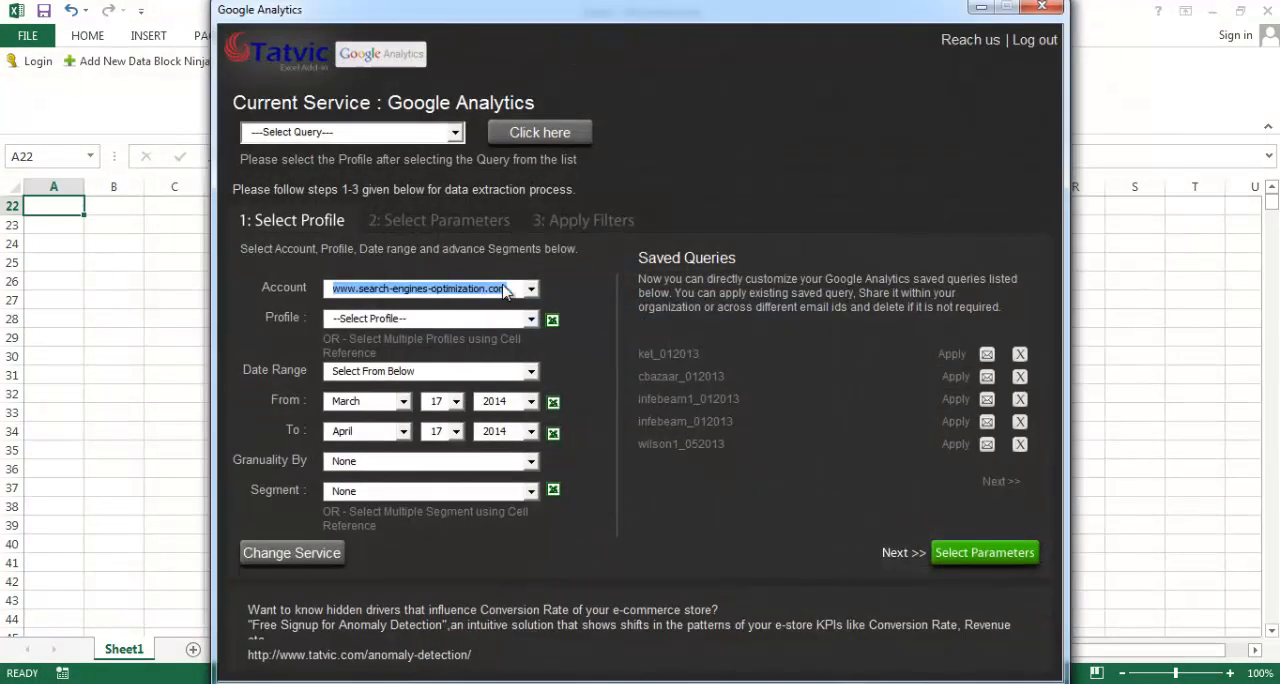
click(532, 288)
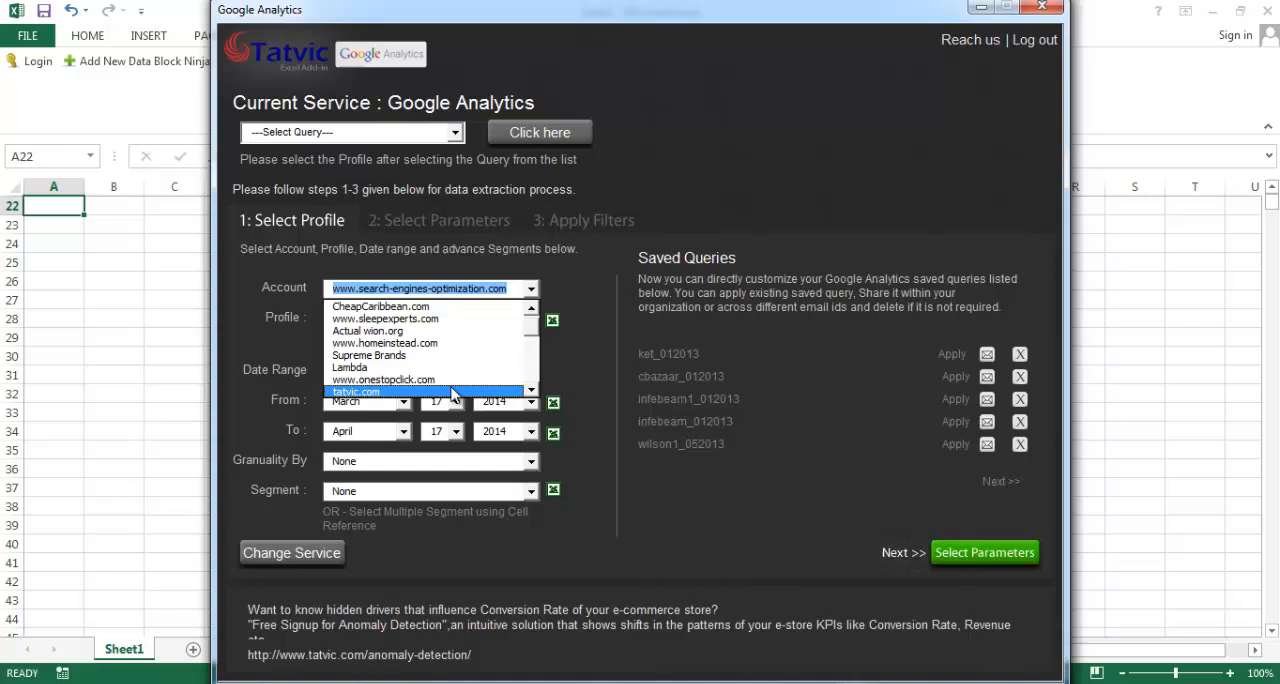
click(356, 392)
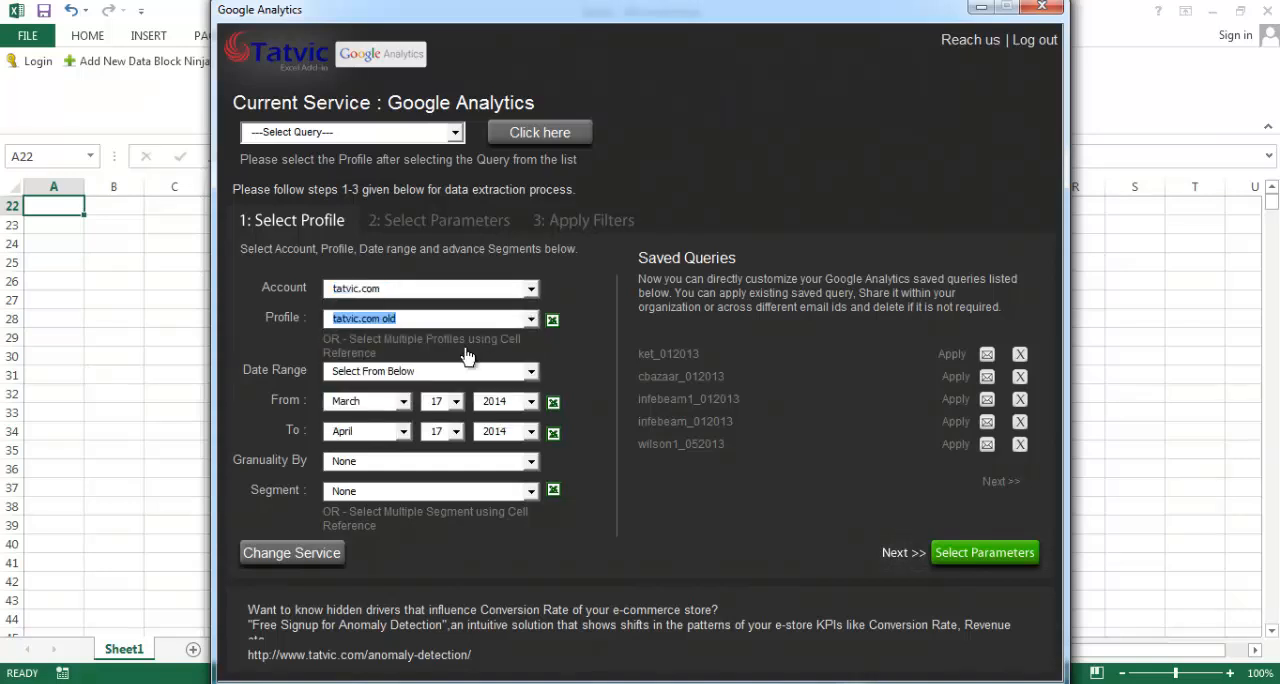
- Set the extraction date range from January 1, 2013 and continue to parameter selection
click(400, 400)
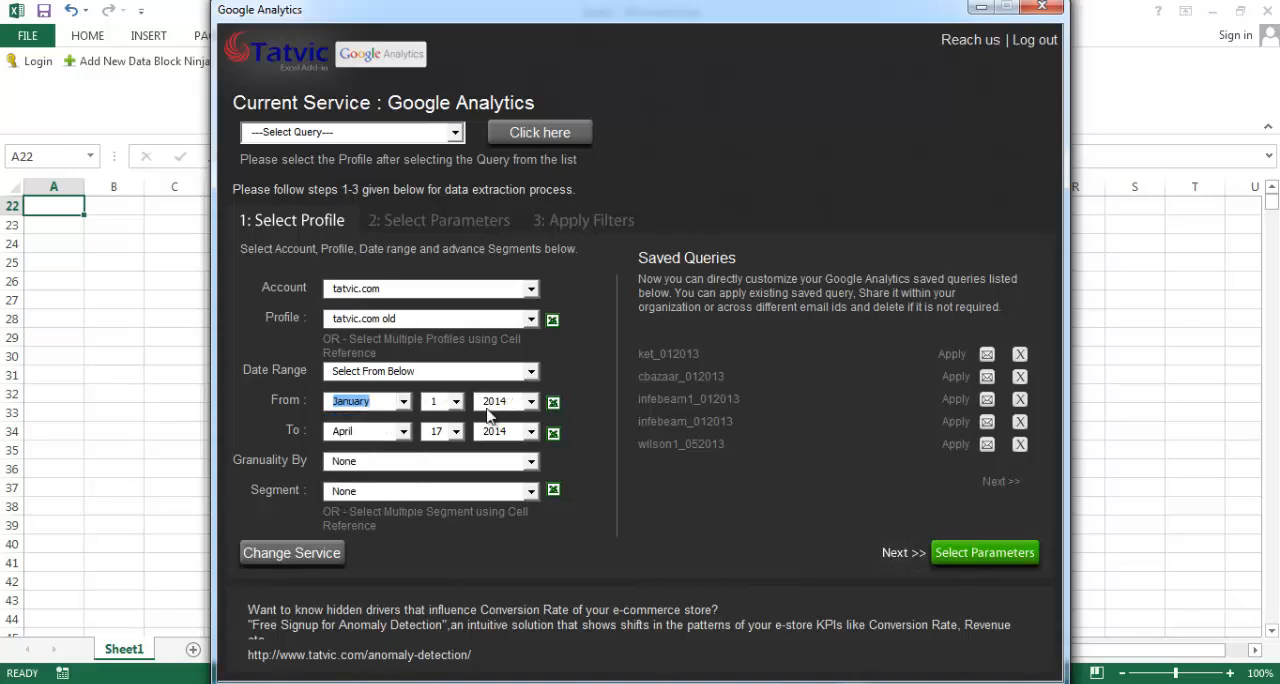
click(404, 432)
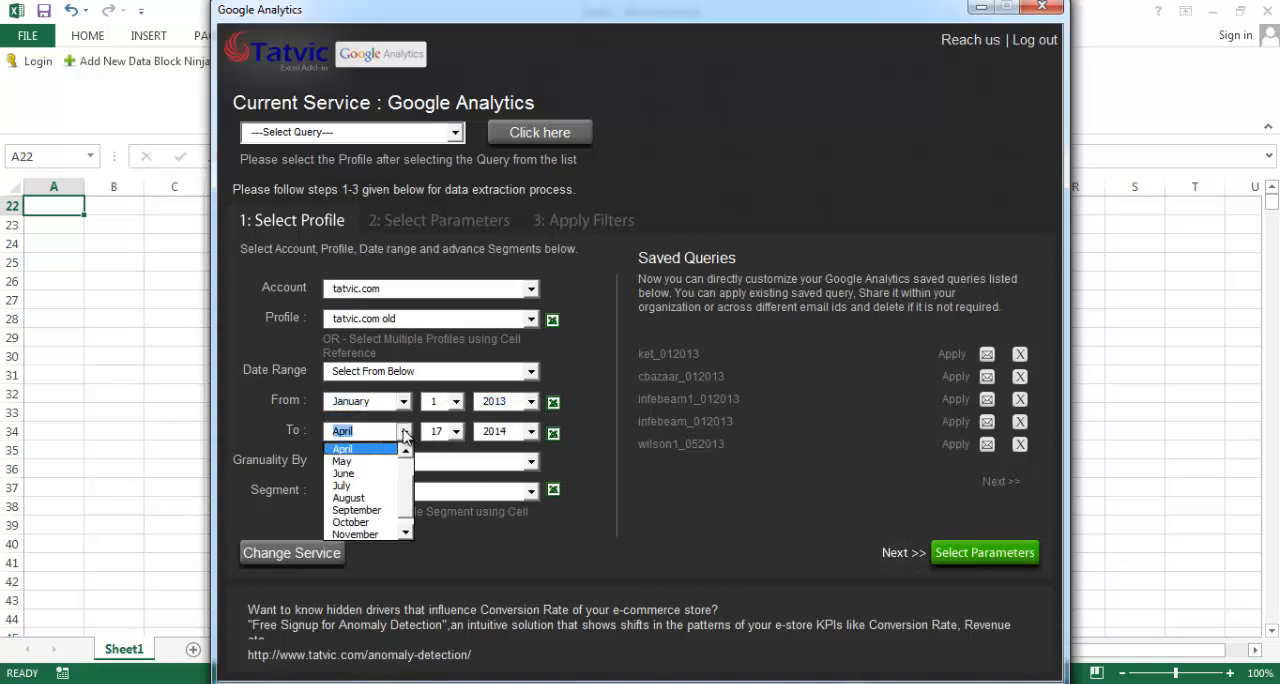
scroll(up, 3)
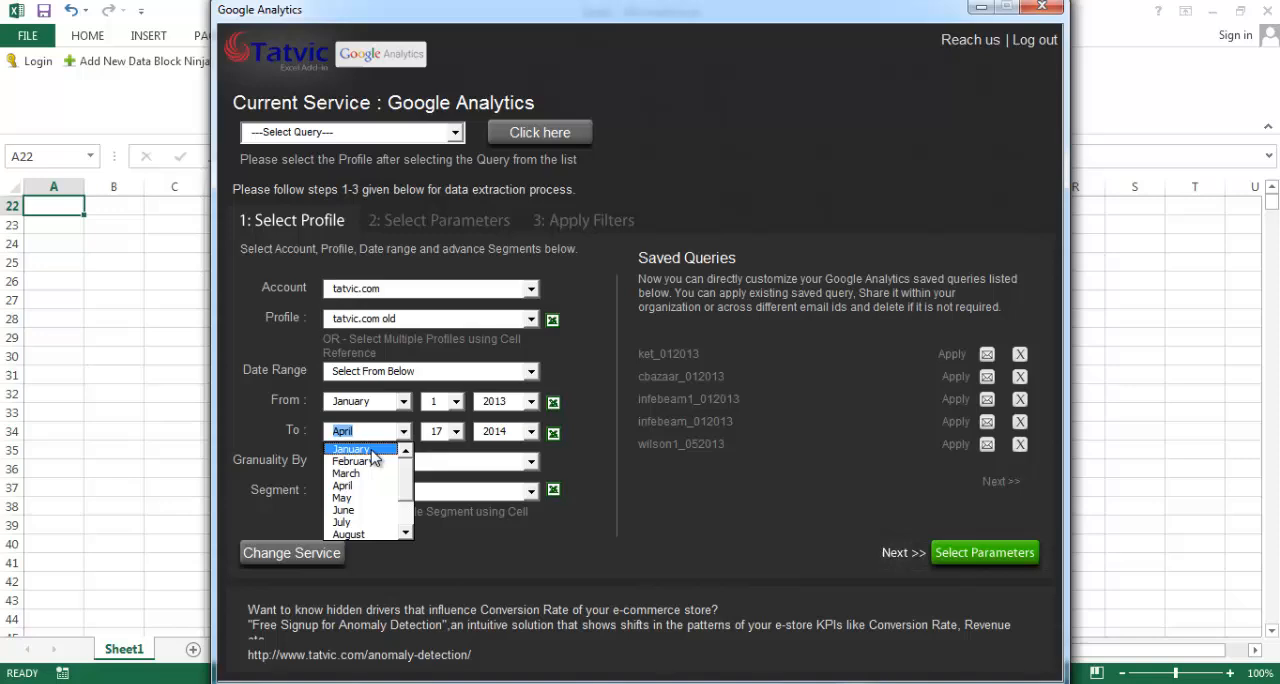
click(984, 552)
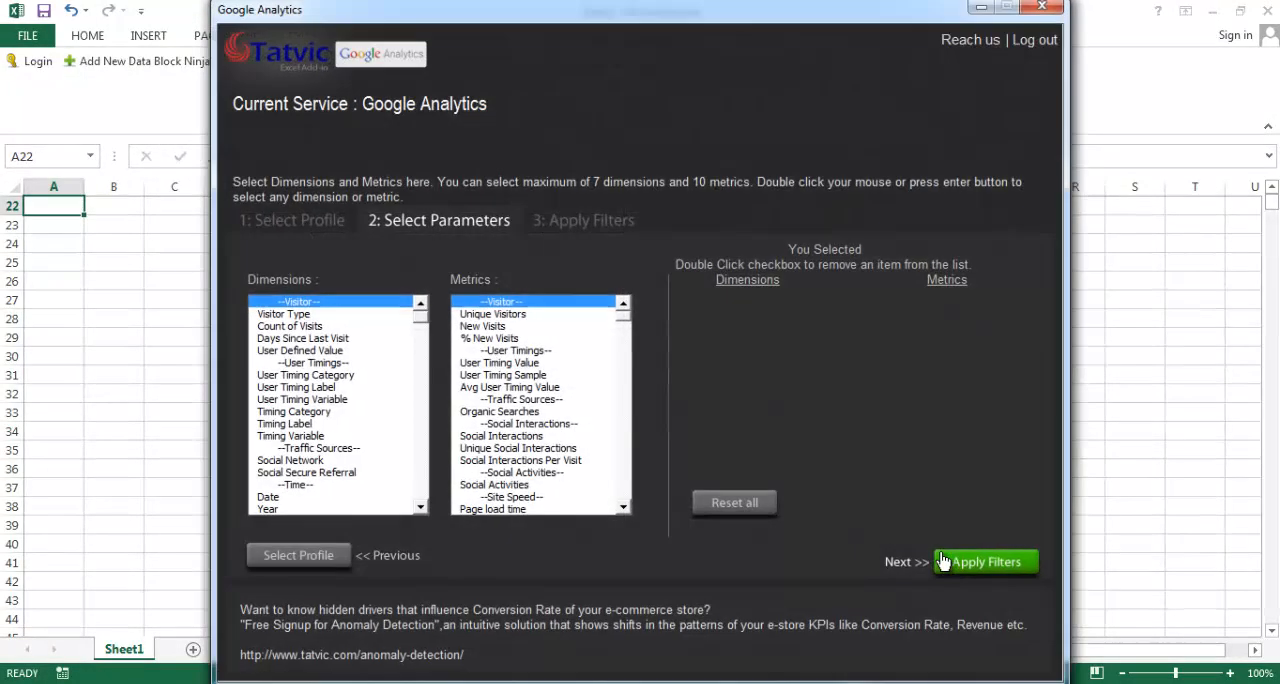
- Choose Date and Page Title dimensions with the Total Events metric, then proceed to filters
double_click(268, 496)
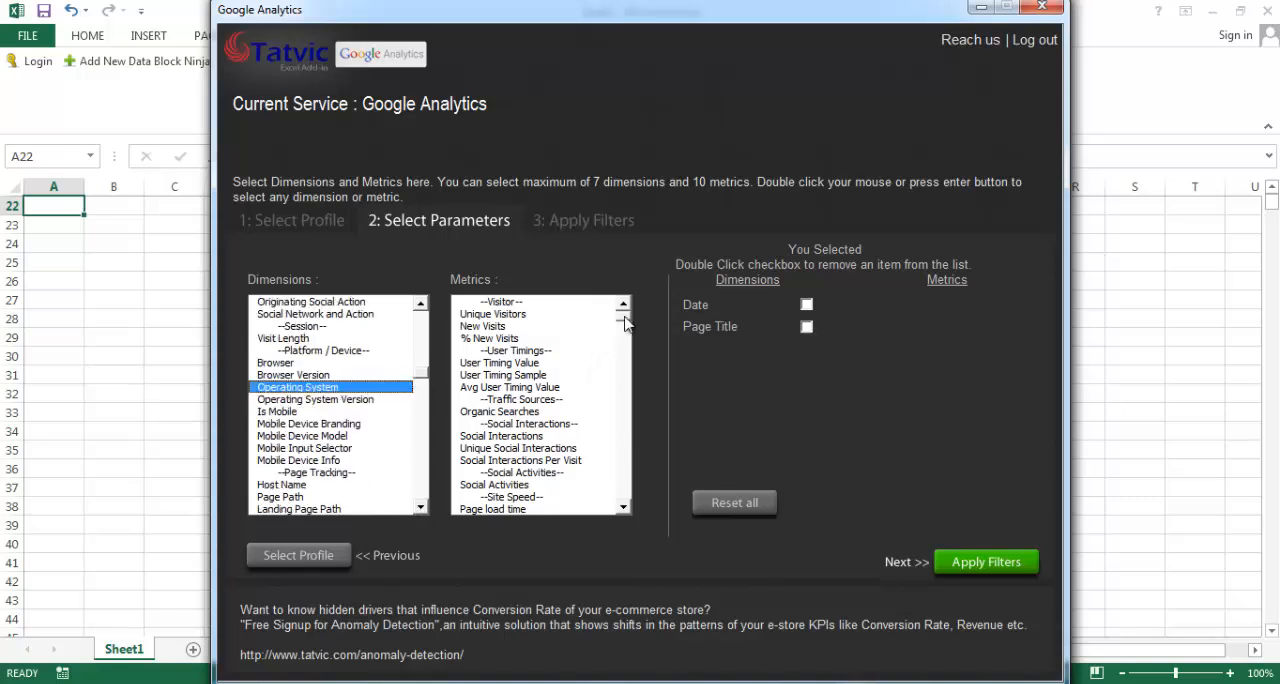
scroll(down, 3)
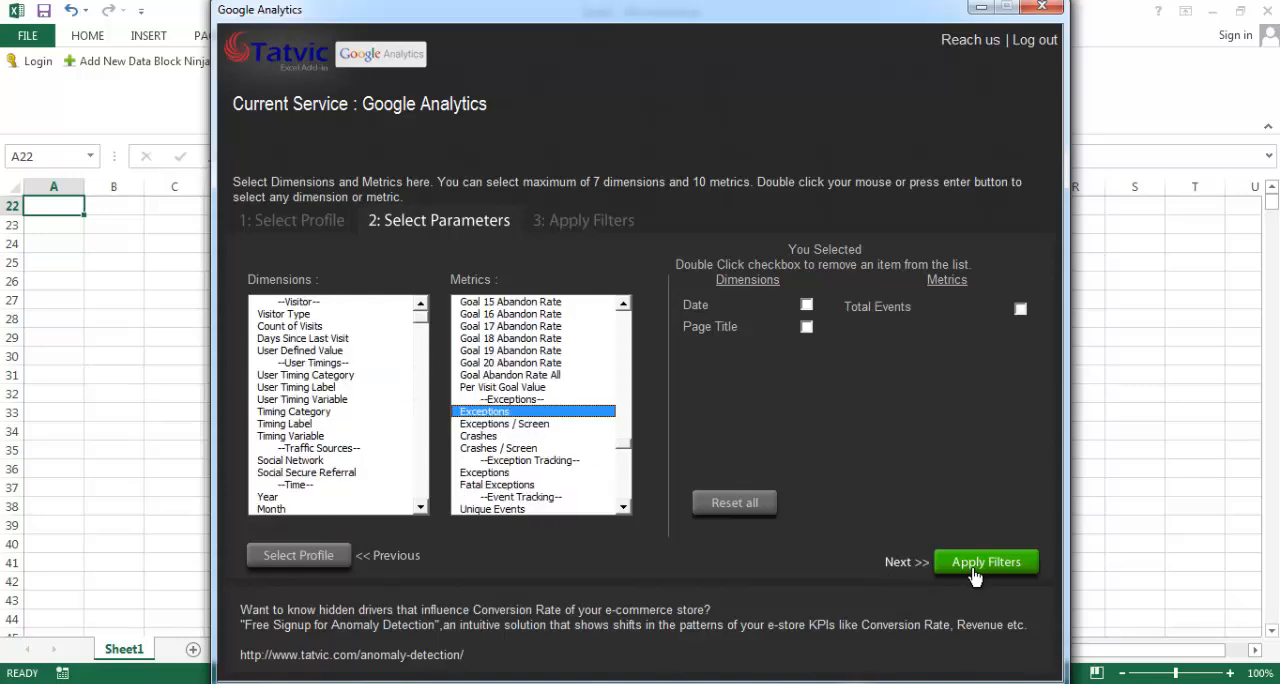
click(984, 560)
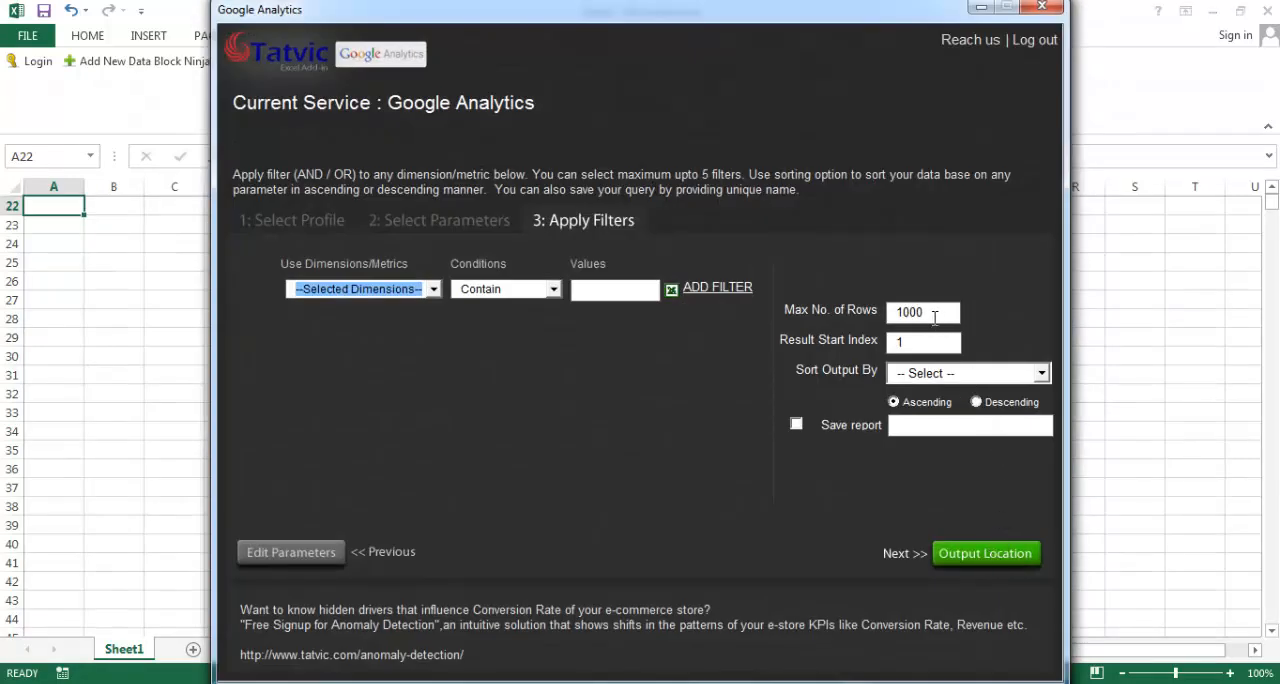
- Replace the 1000-row limit with 27921 maximum rows and continue to output location
triple_click(908, 312)
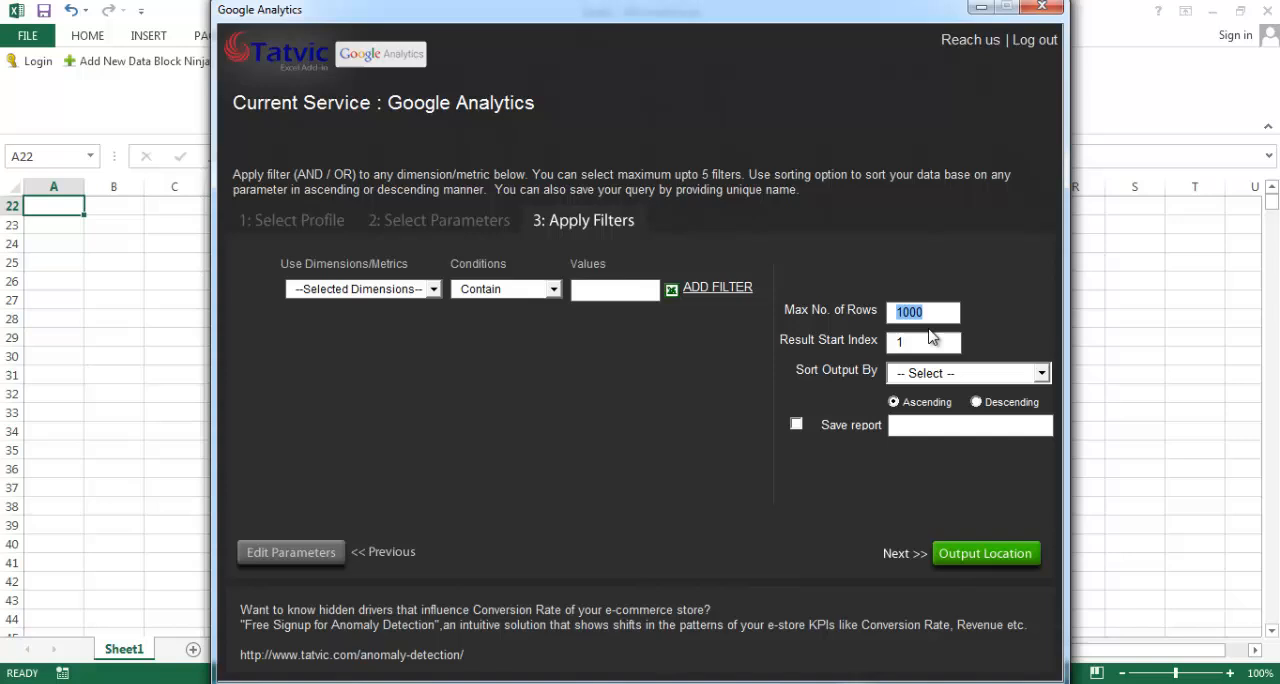
text(2792)
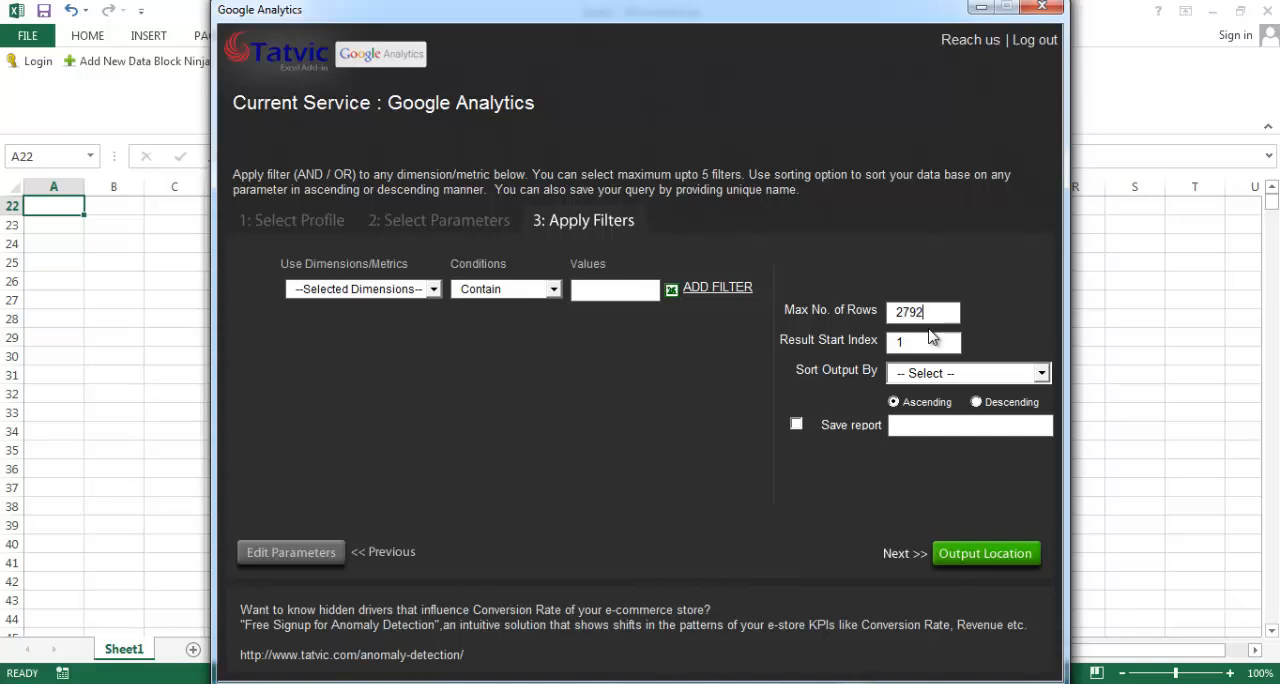
text(1)
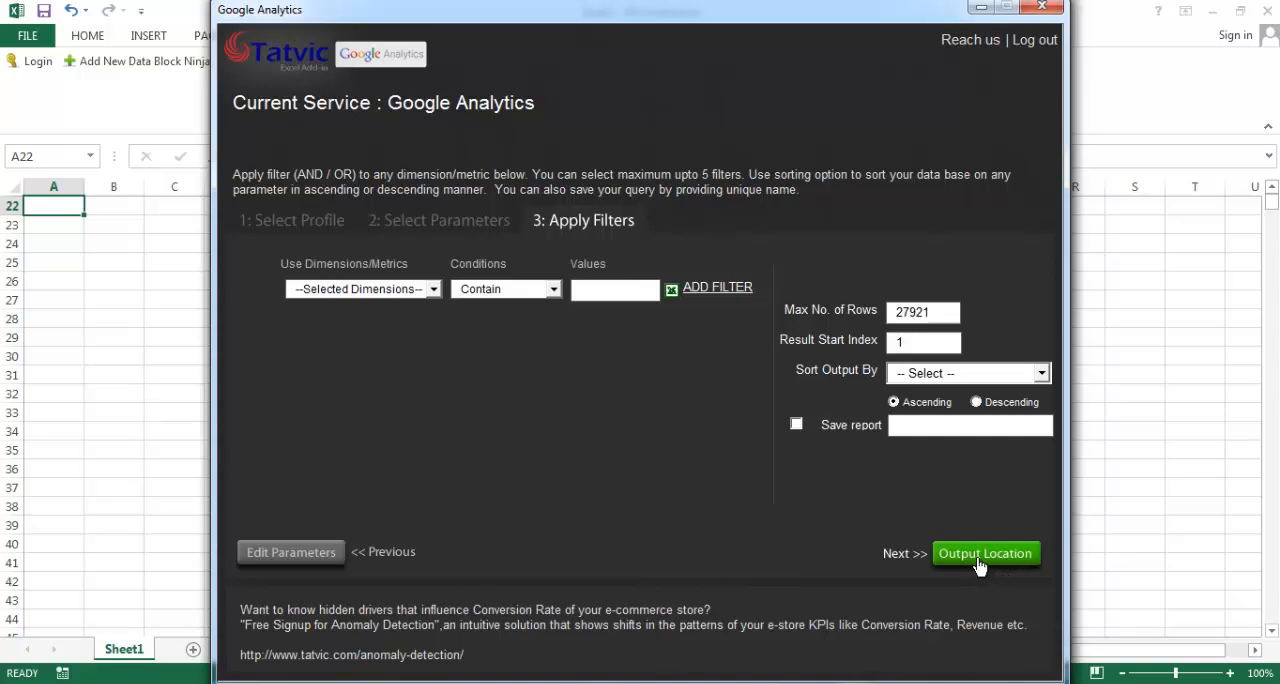
click(984, 552)
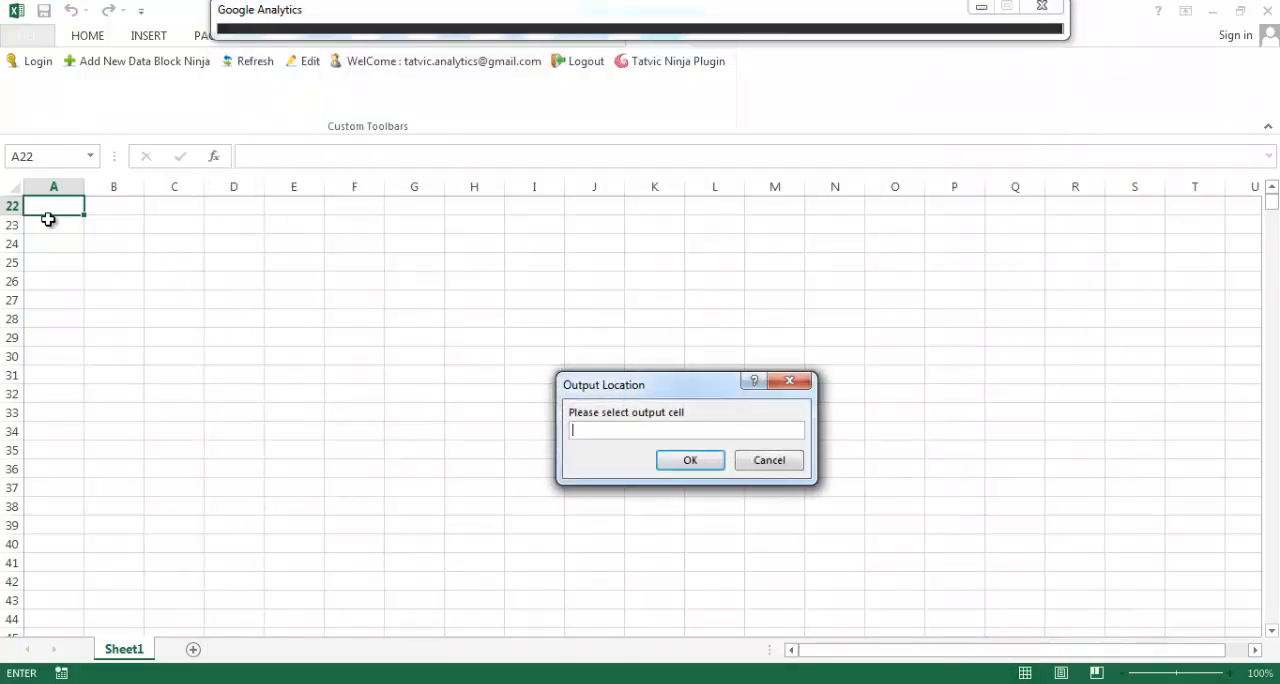
- Select cell $A$22 as the output location and start the data extraction
click(52, 206)
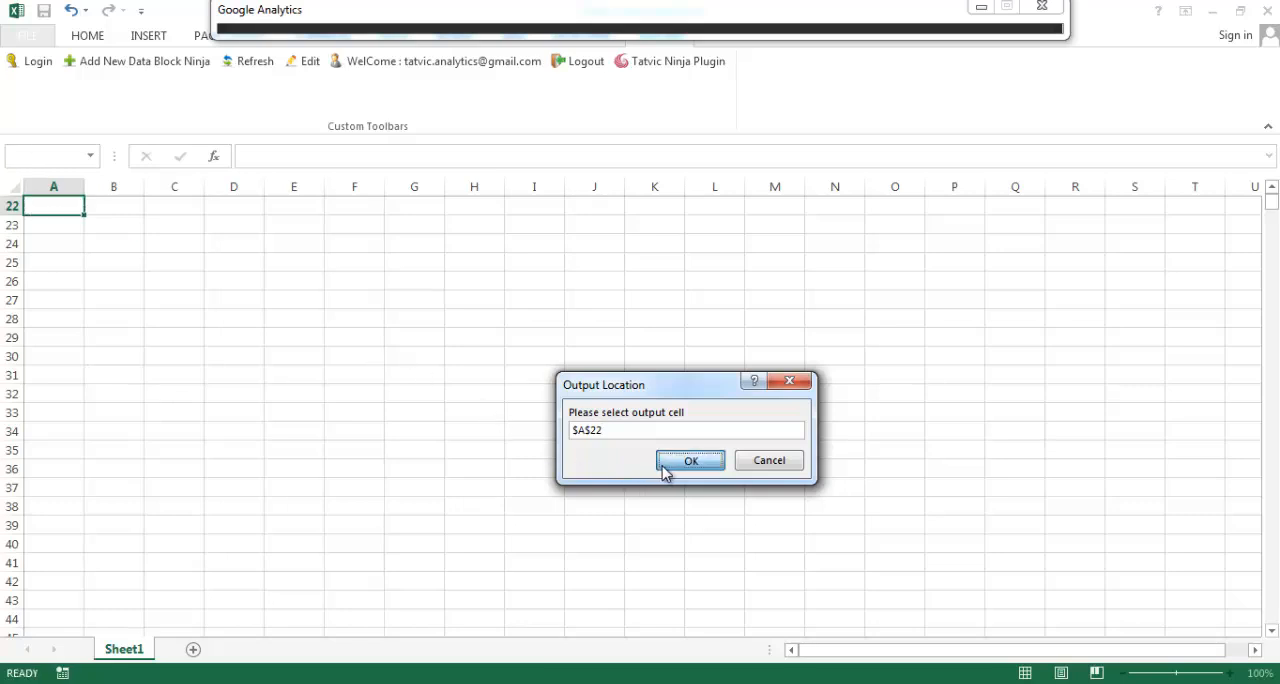
click(690, 460)
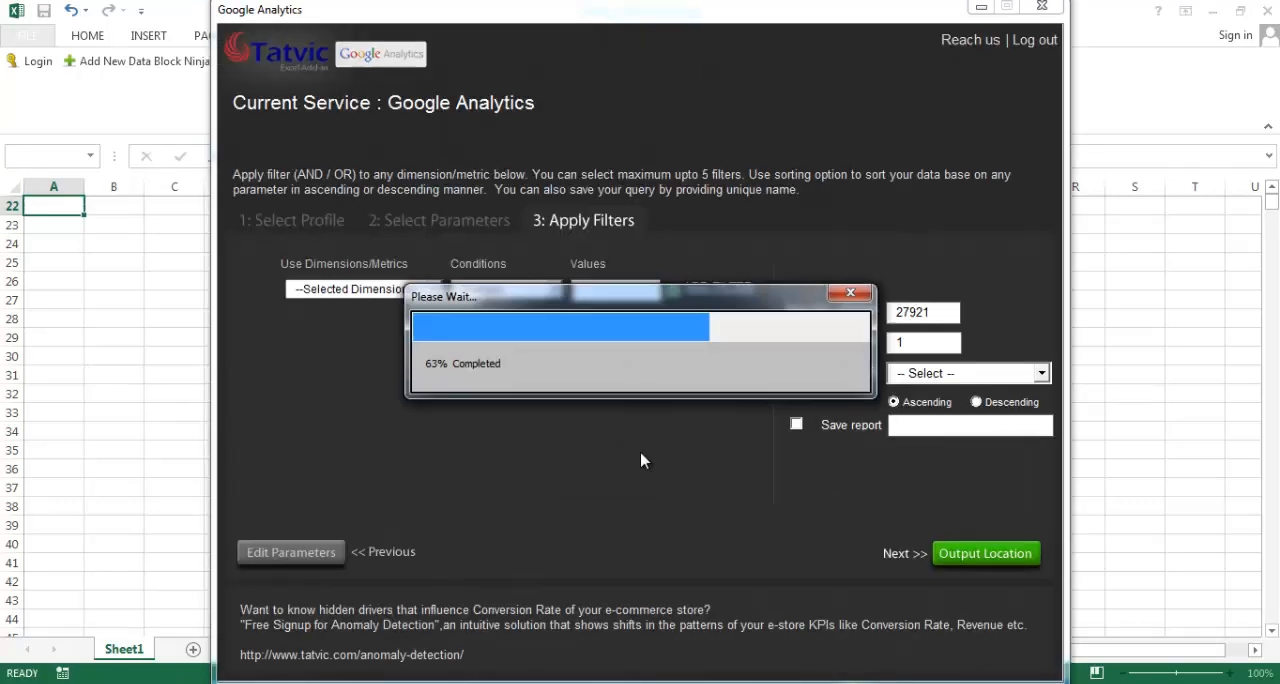